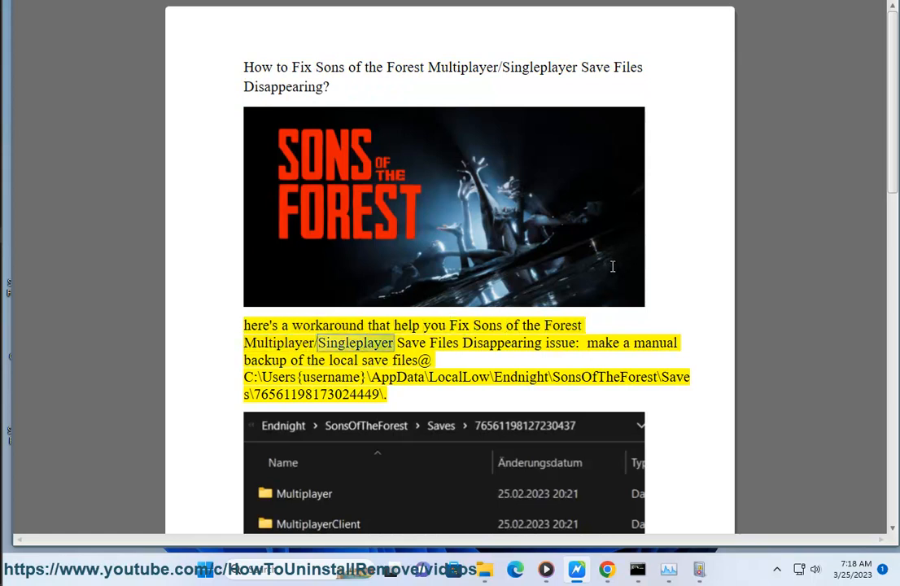
Select the word 'make' in the workaround, then scroll to the save path and Saves folder screenshot
{"action": "double_click", "coordinate": [603, 343]}
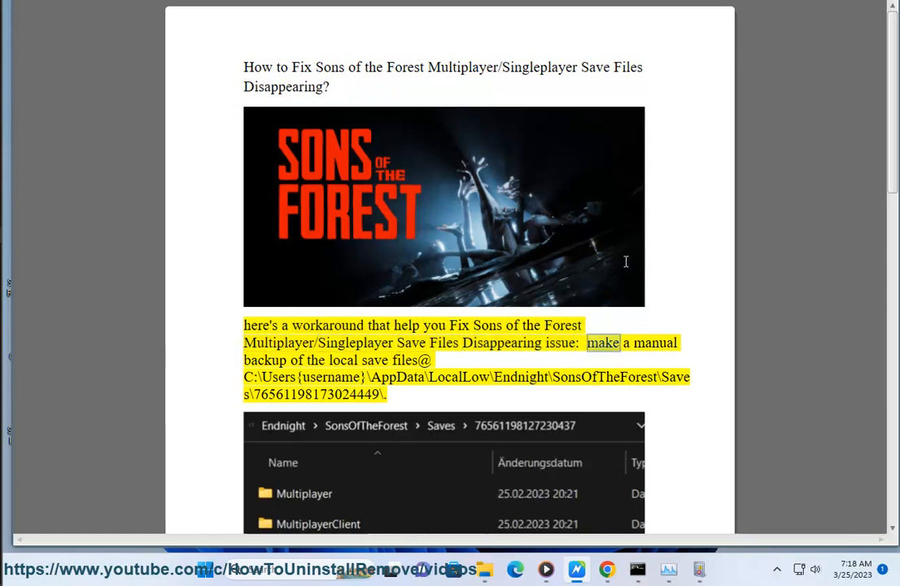
{"action": "scroll", "scroll_direction": "down", "scroll_amount": 3}
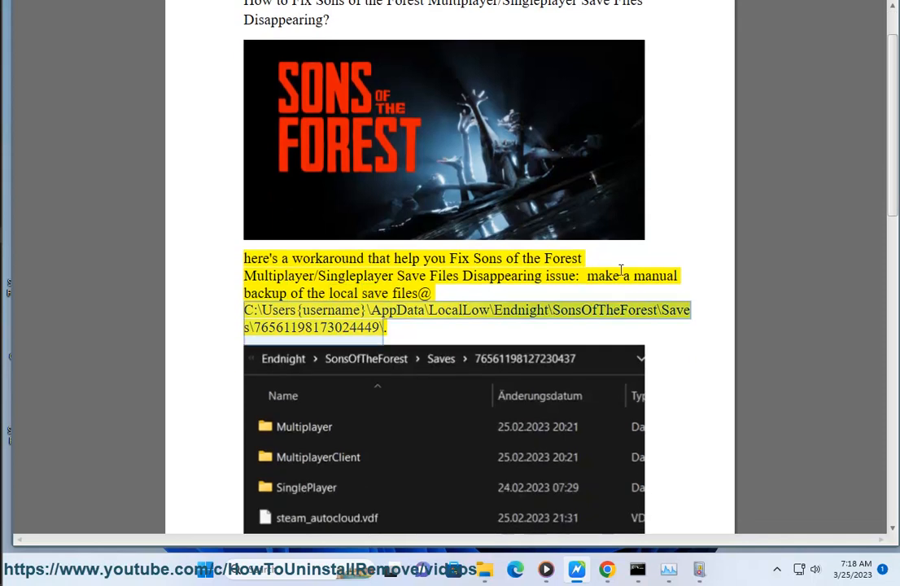
{"action": "scroll", "scroll_direction": "down", "scroll_amount": 3}
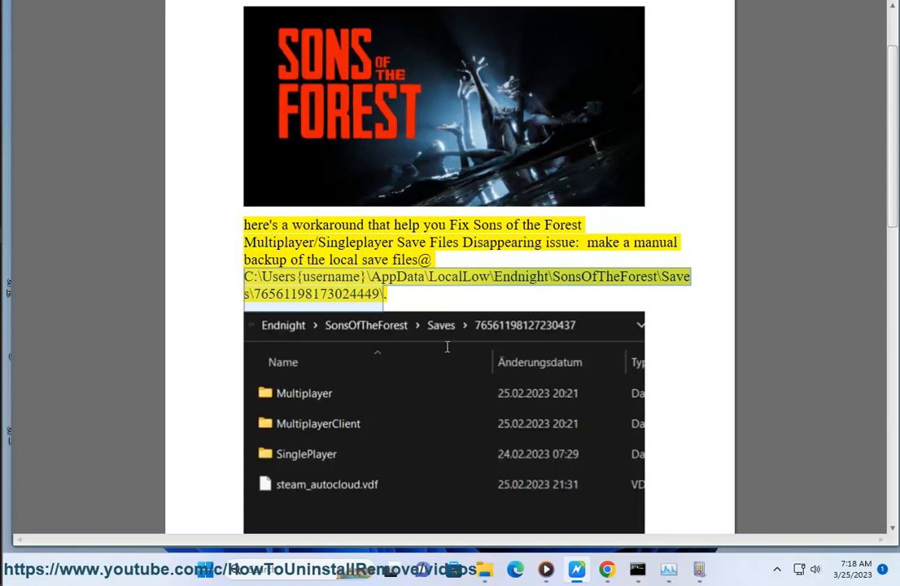
Scroll onto page 2 to the list of three save folders and five save files
{"action": "scroll", "scroll_direction": "down", "scroll_amount": 3}
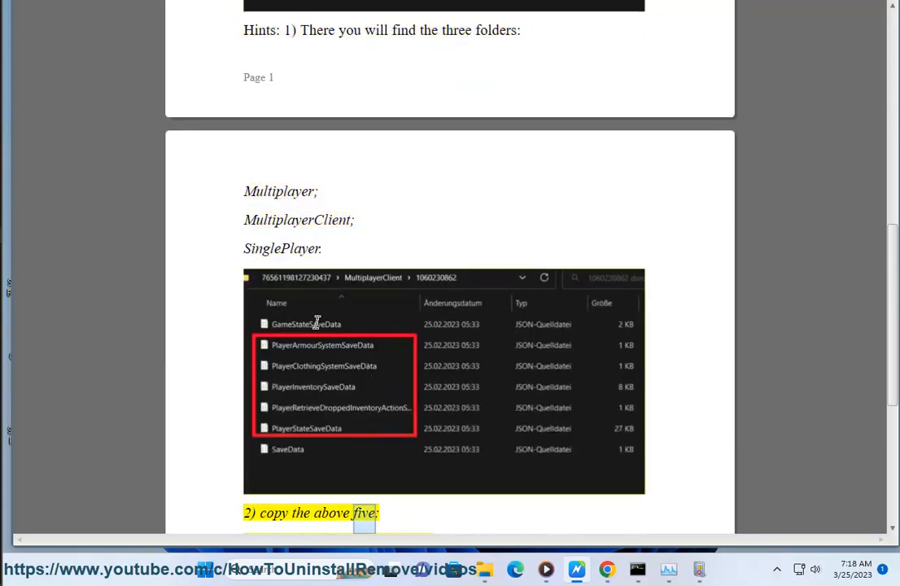
{"action": "scroll", "scroll_direction": "down", "scroll_amount": 3}
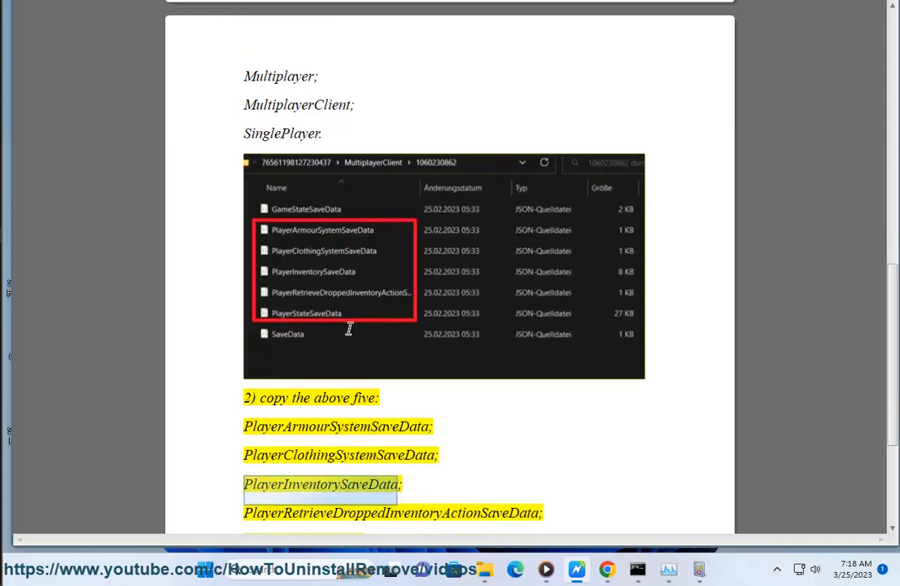
{"action": "scroll", "scroll_direction": "down", "scroll_amount": 3}
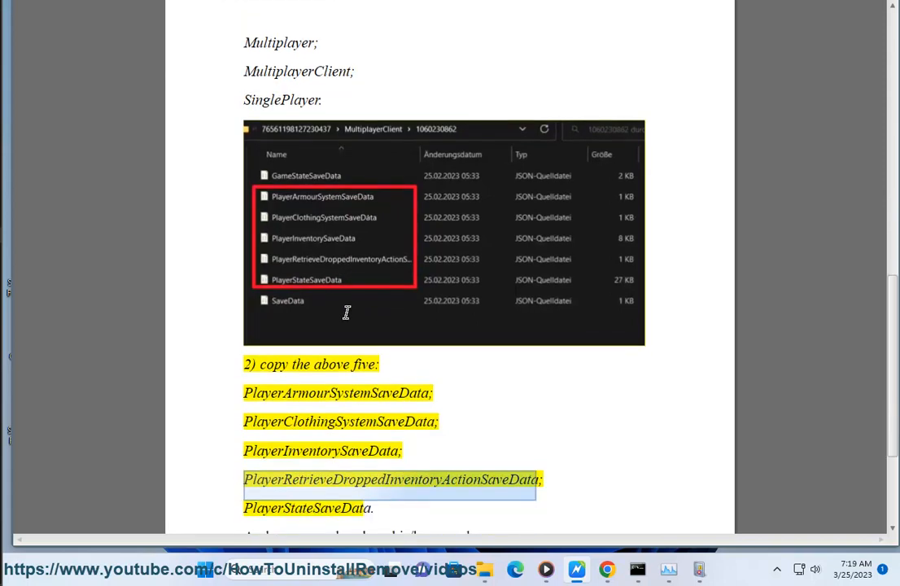